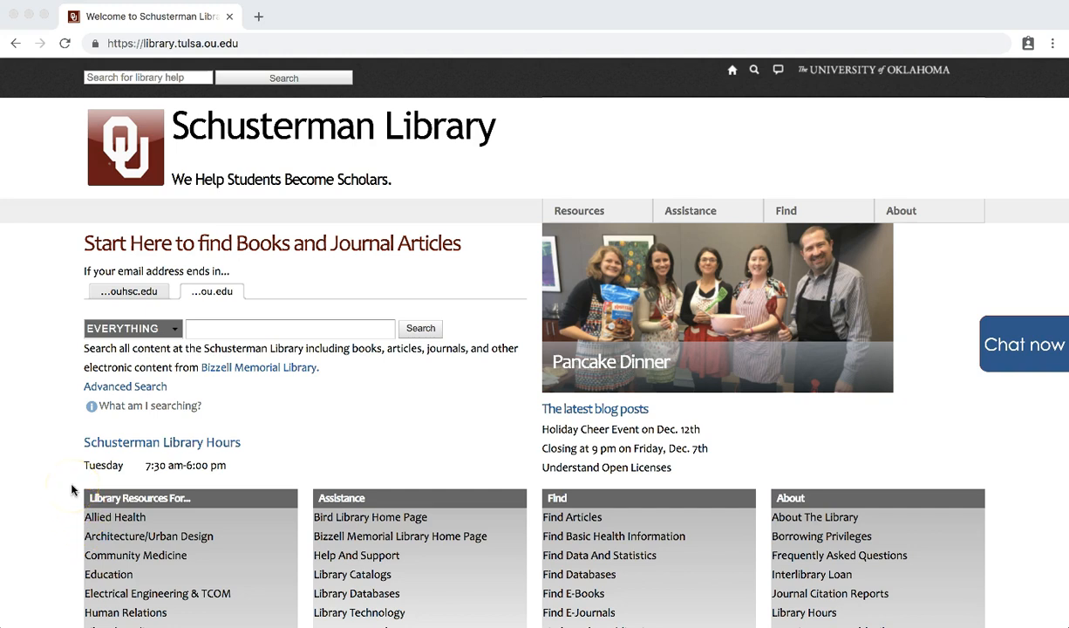
Step: Reach PubMed from the library home page through the Community Medicine resource guide link
scroll("down", 3)
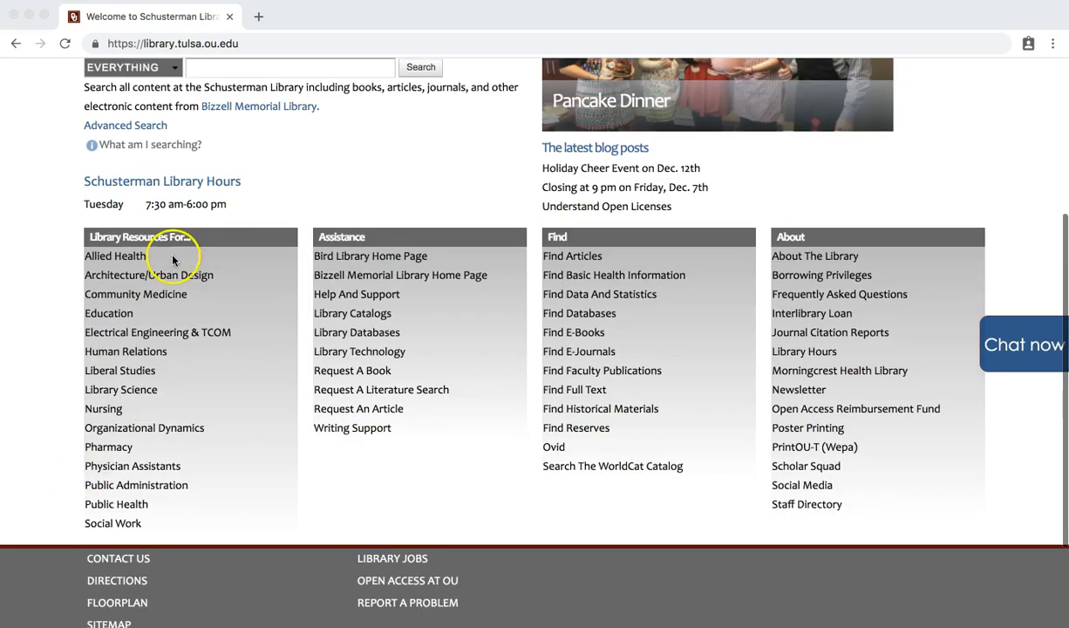
mouse_move(63, 276)
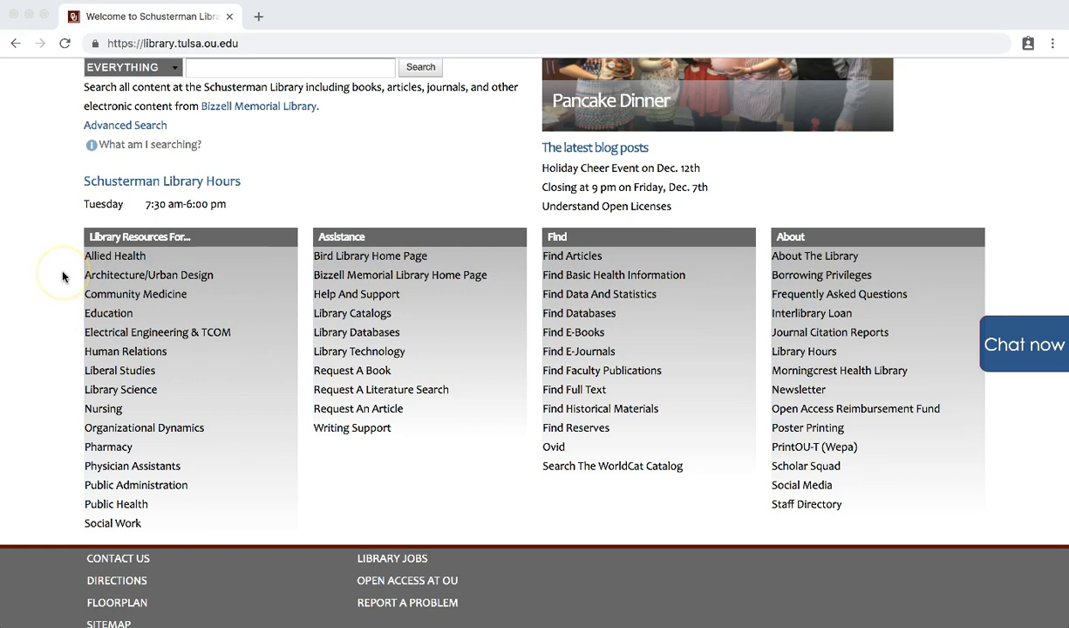
left_click(136, 294)
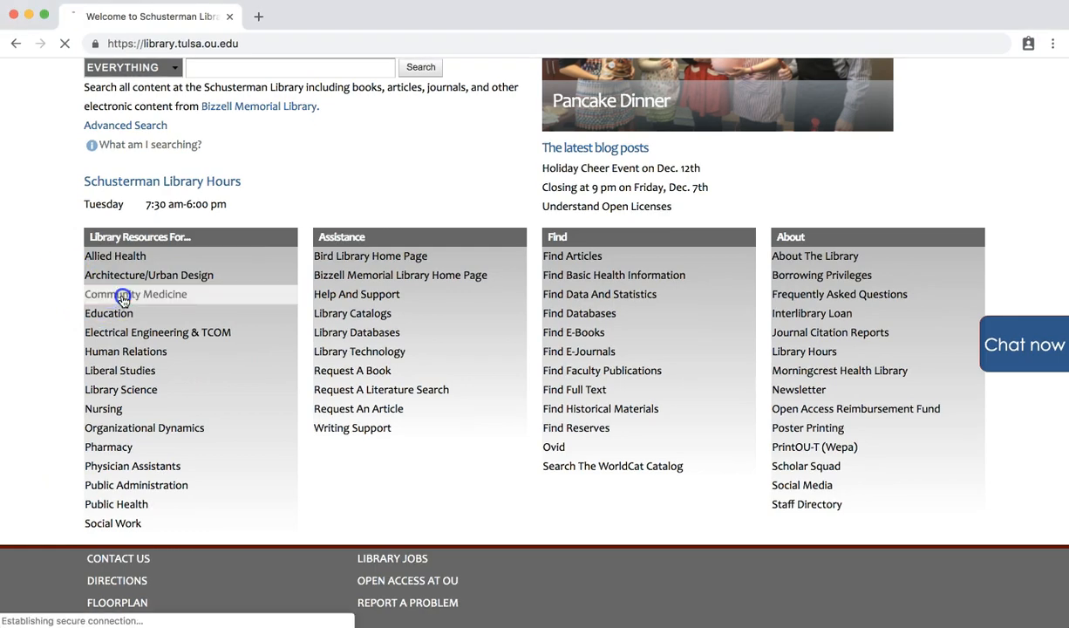
left_click(135, 294)
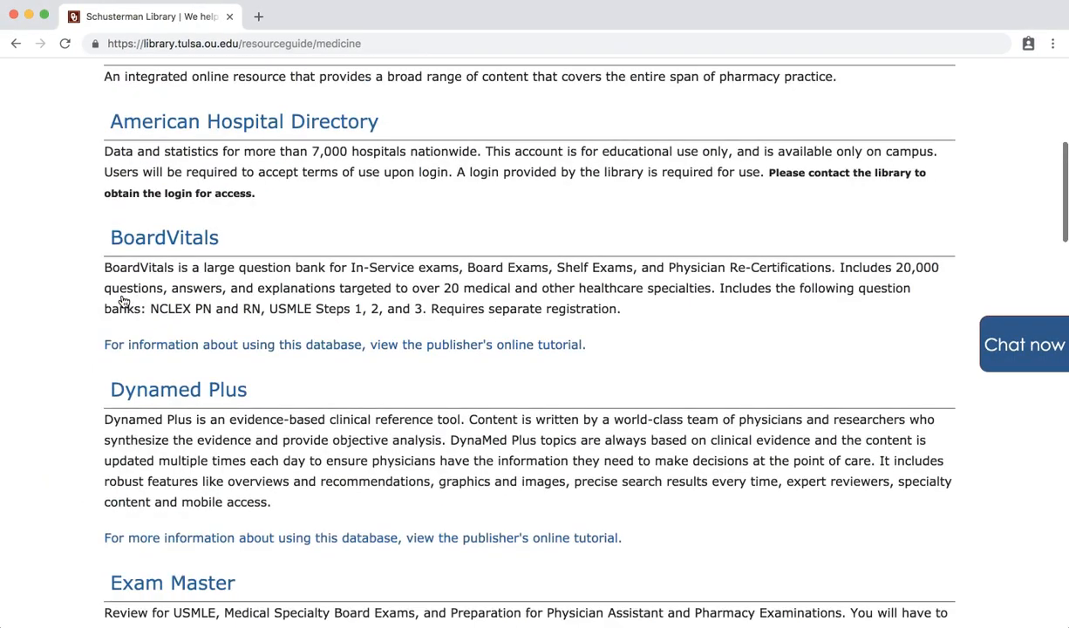
scroll("down", 3)
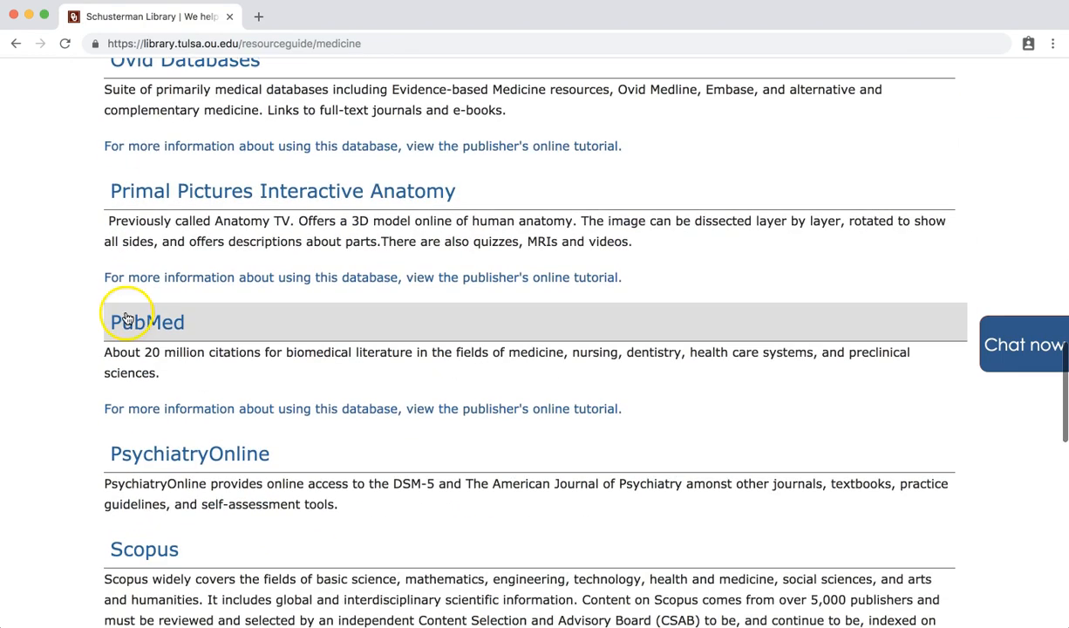
left_click(147, 322)
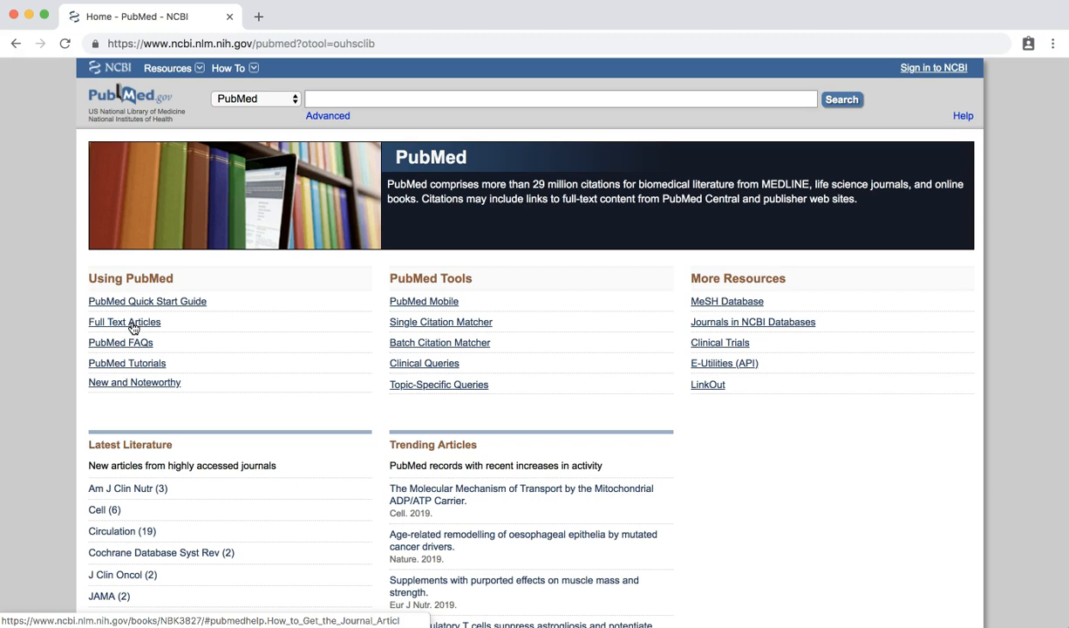
Step: Search PubMed for 'yoga AND stress' and browse the 985 returned citations
type("yoga AND stress")
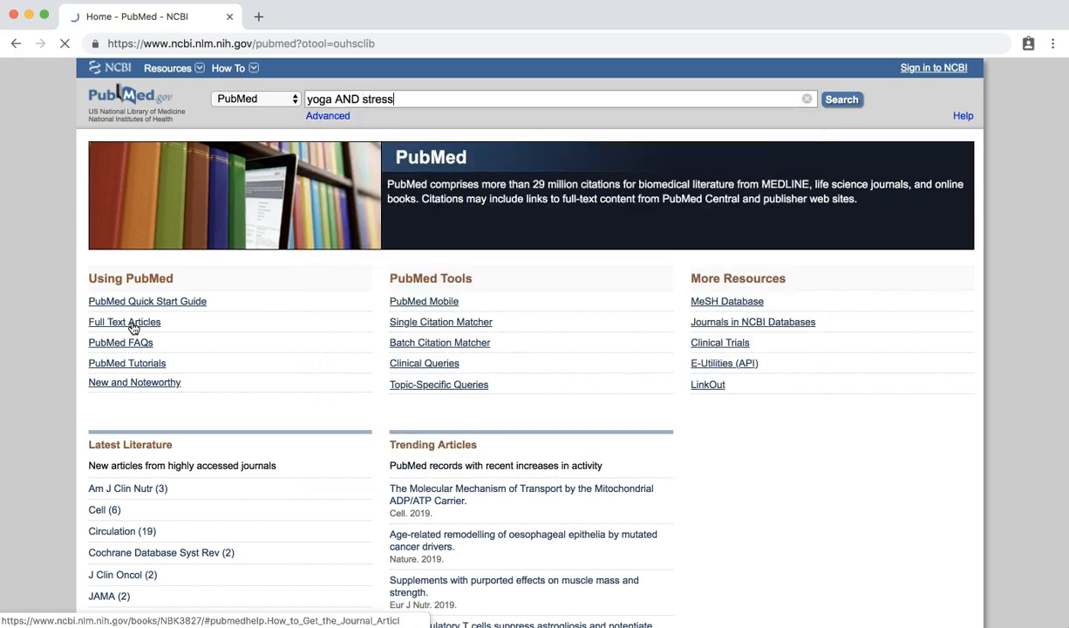
left_click(840, 98)
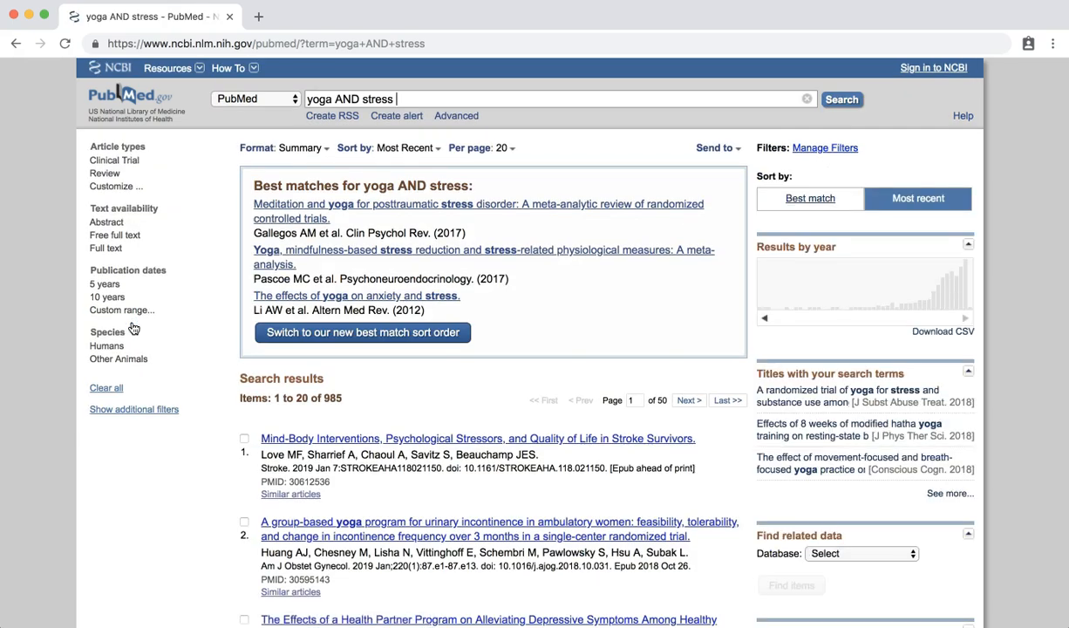
scroll("down", 3)
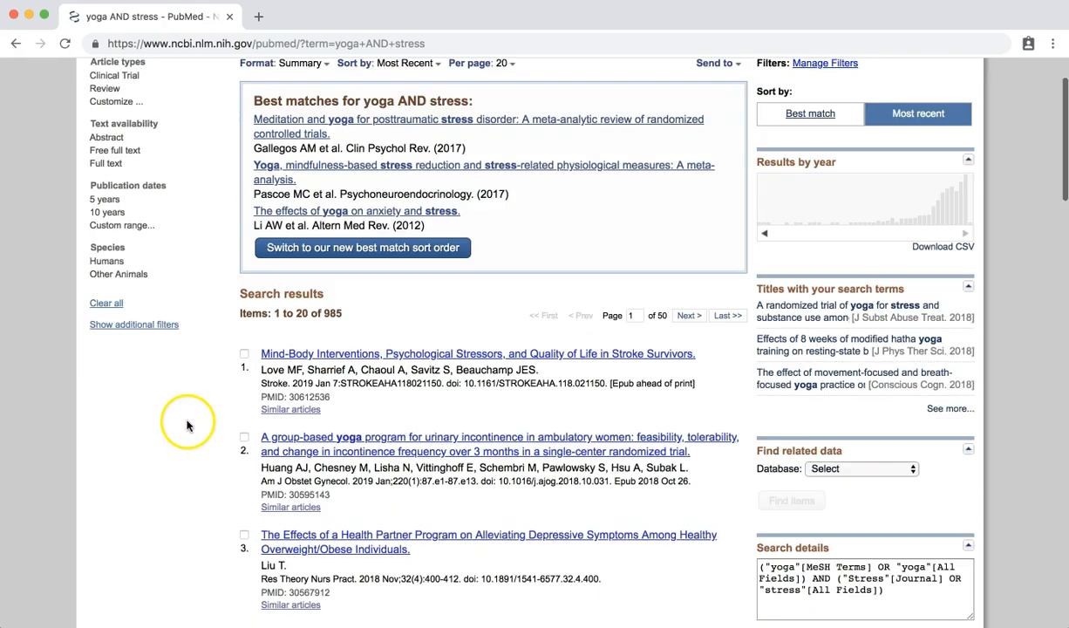
scroll("down", 3)
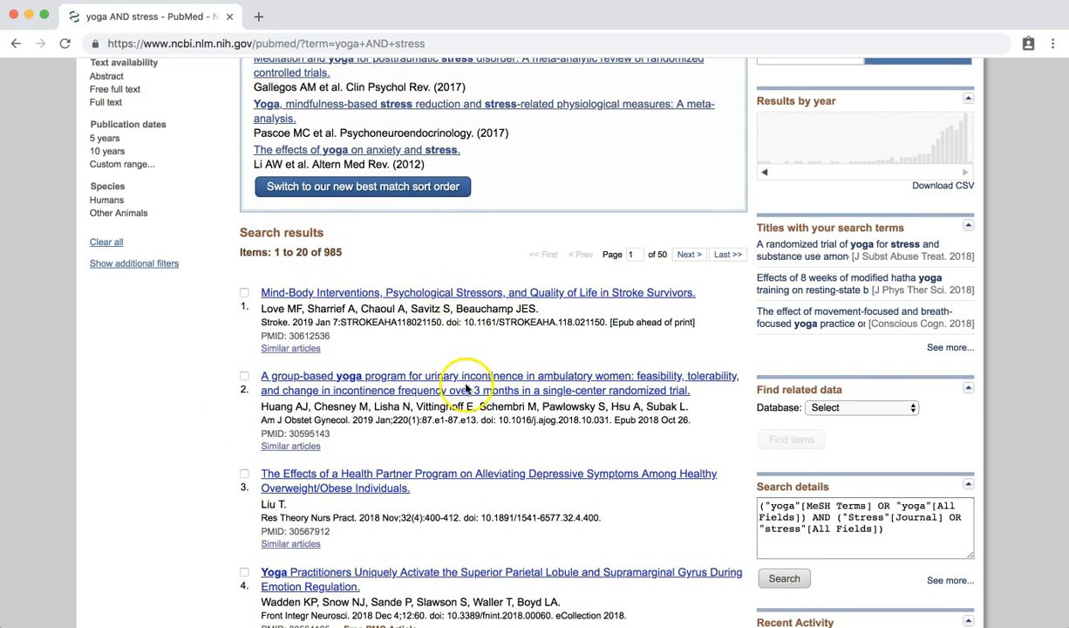
mouse_move(351, 286)
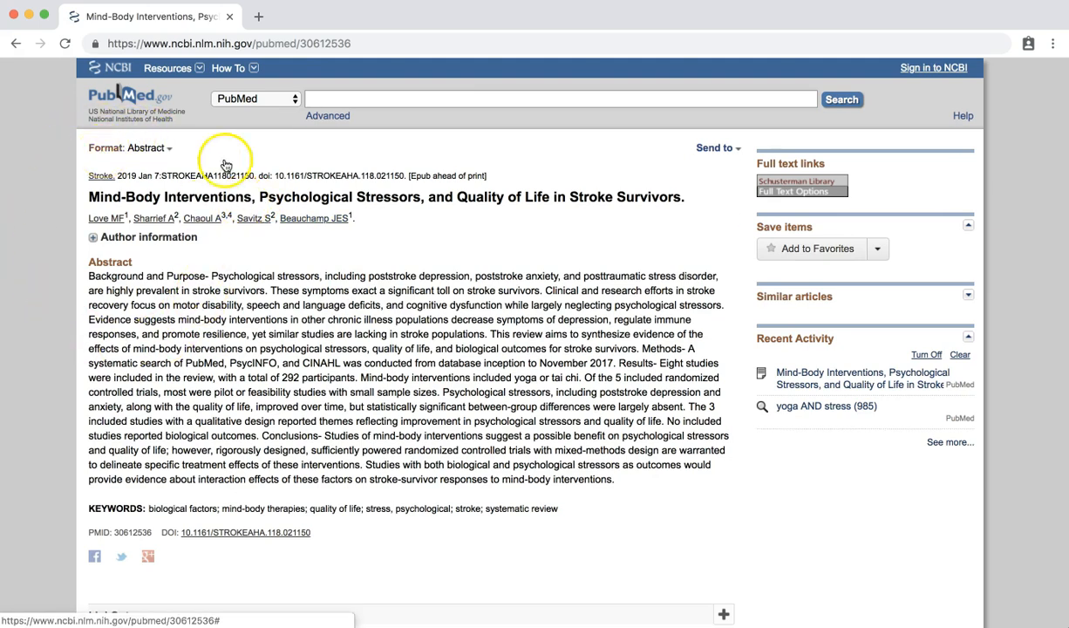
mouse_move(794, 192)
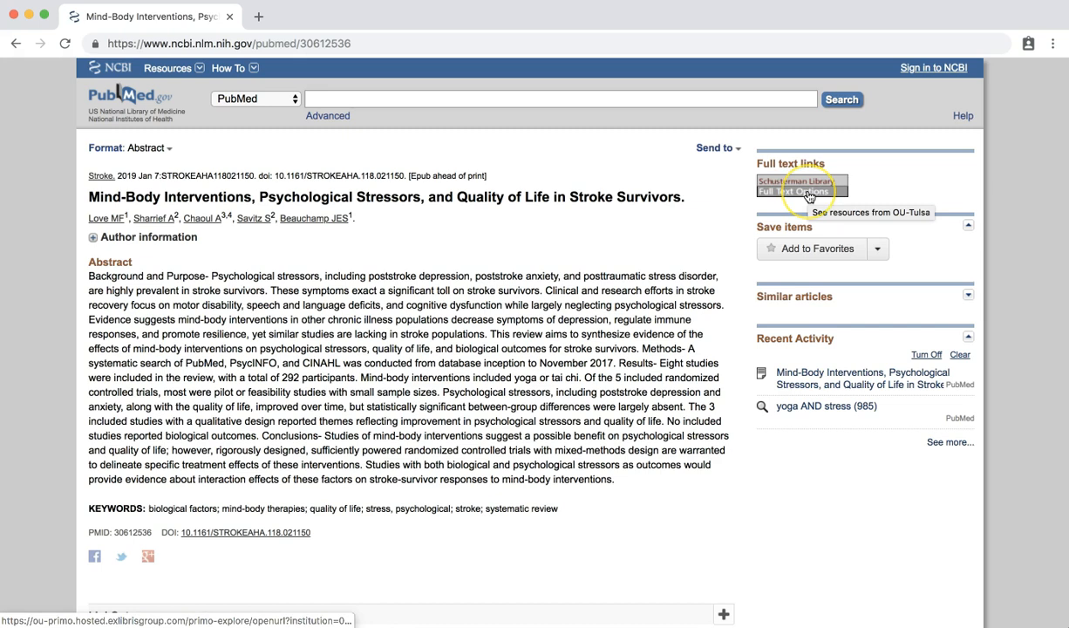
left_click(792, 192)
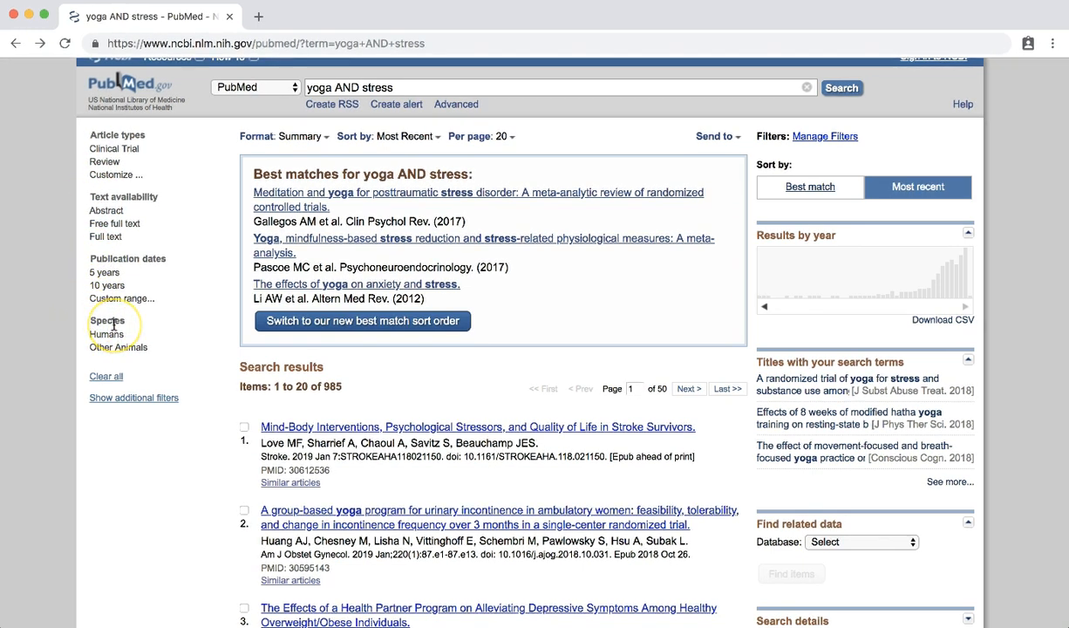
Step: Show the Languages and Ages filter categories in the results sidebar
left_click(134, 398)
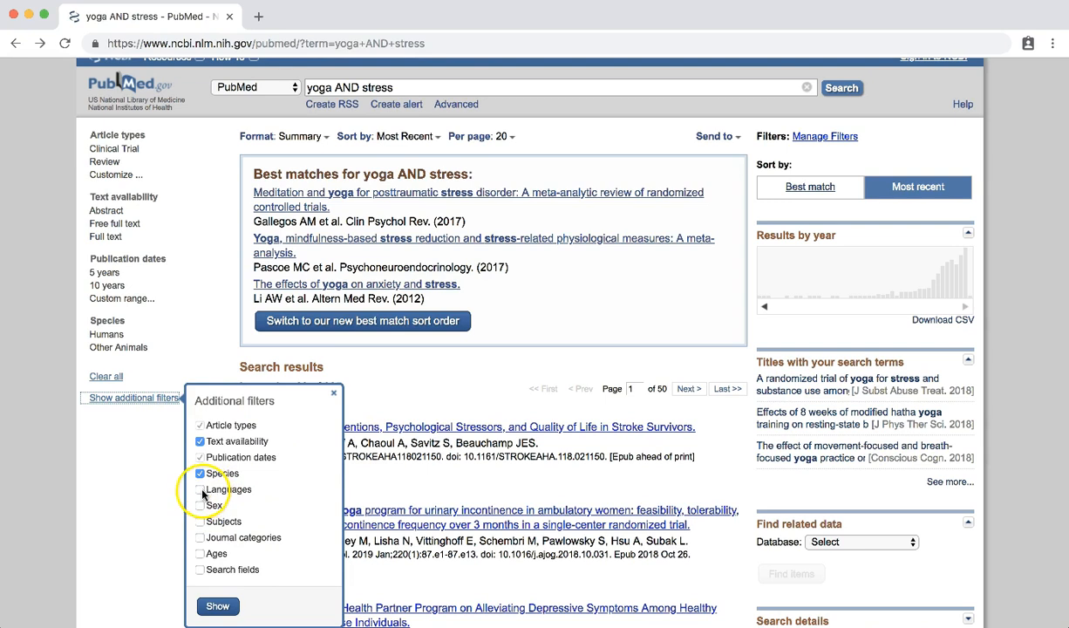
left_click(200, 490)
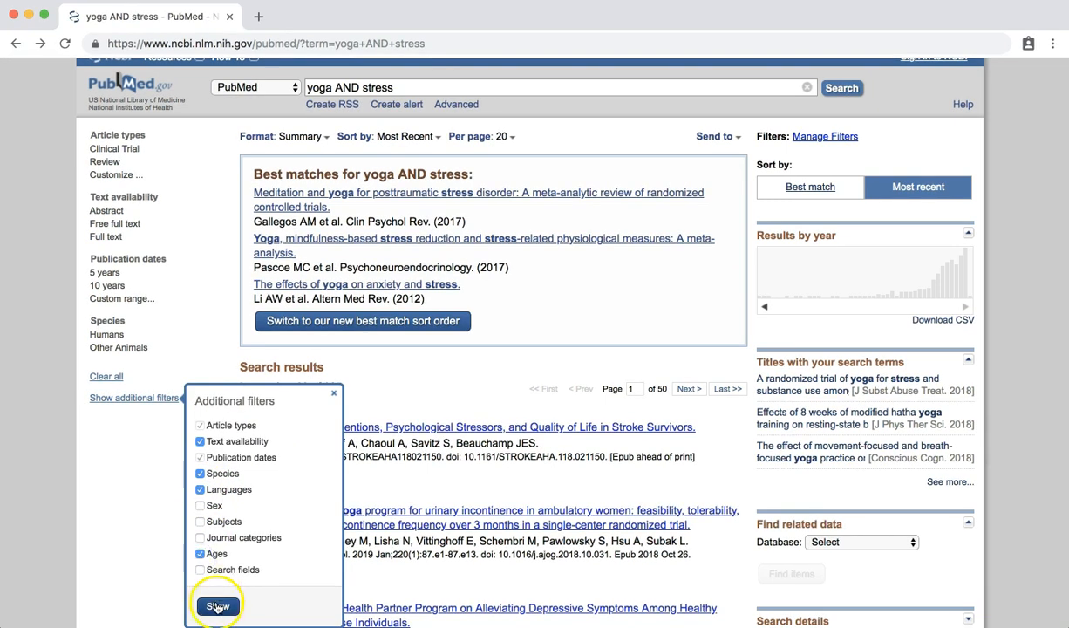
left_click(217, 605)
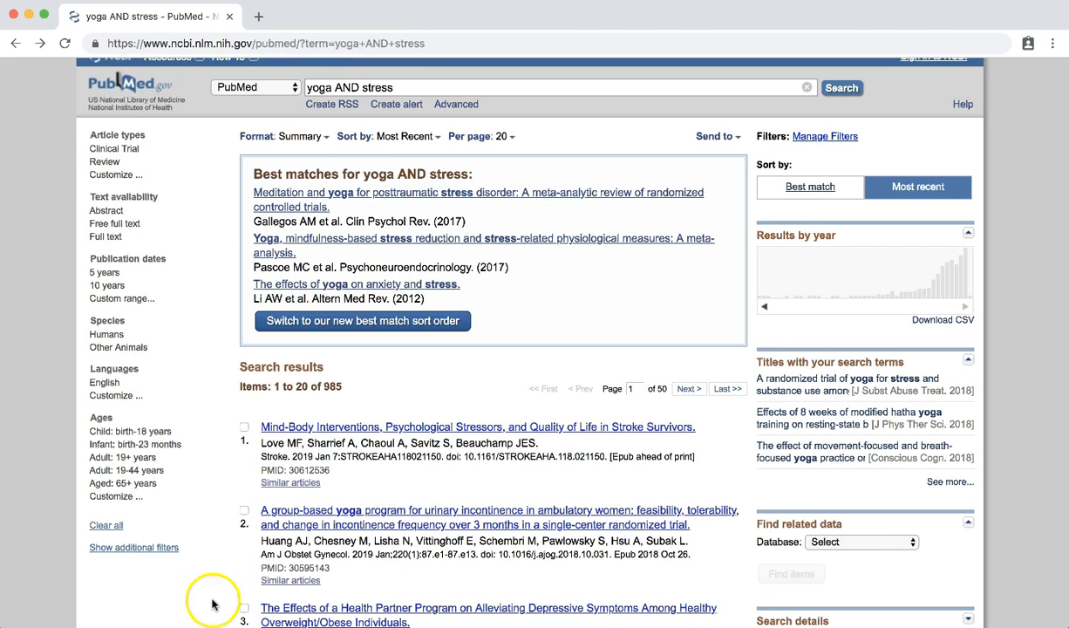
mouse_move(129, 367)
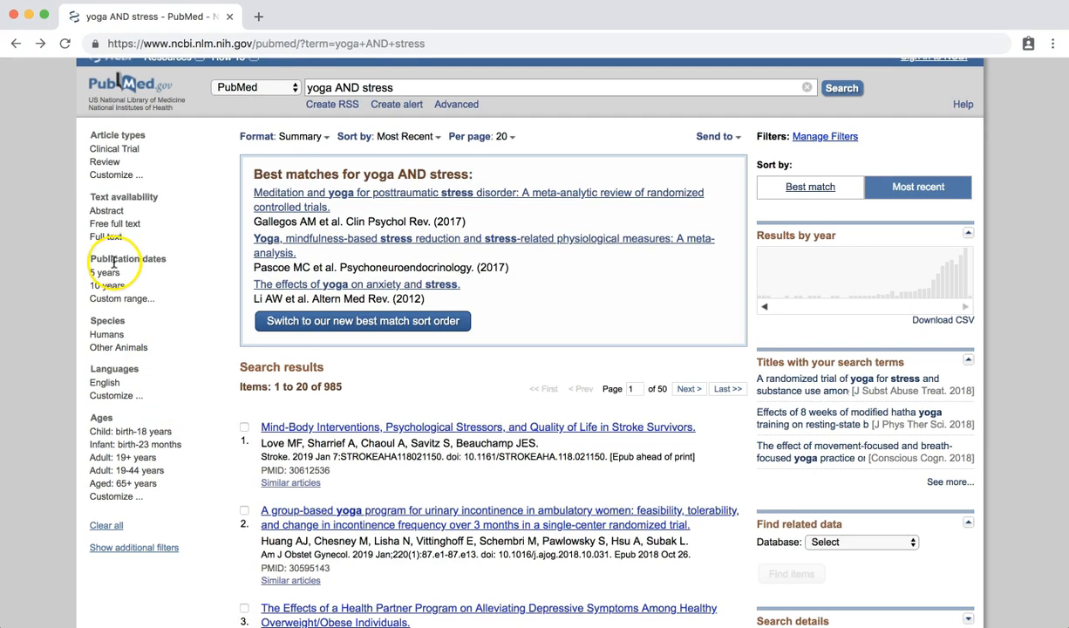
Step: Filter the results to the last 5 years, English and Adult: 19+ years, leaving 189 citations
left_click(105, 272)
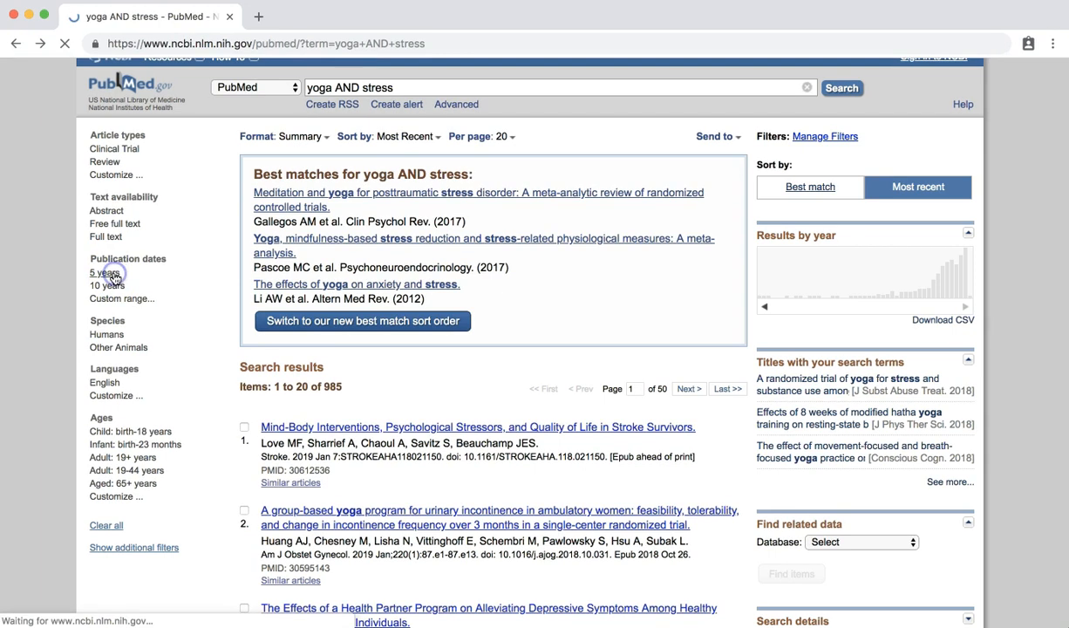
left_click(102, 273)
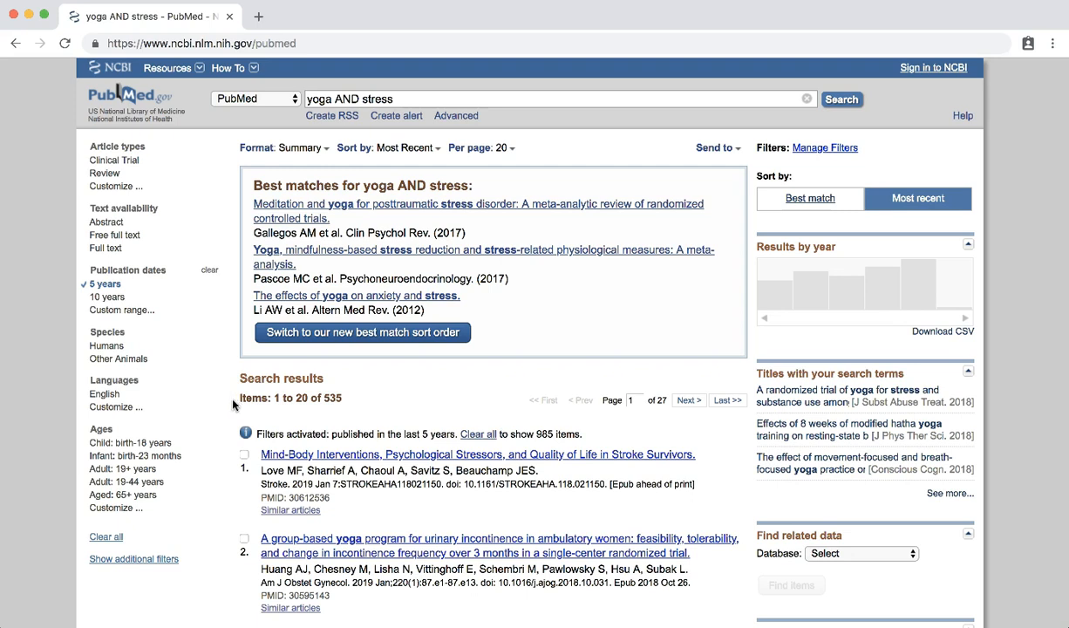
left_click(104, 394)
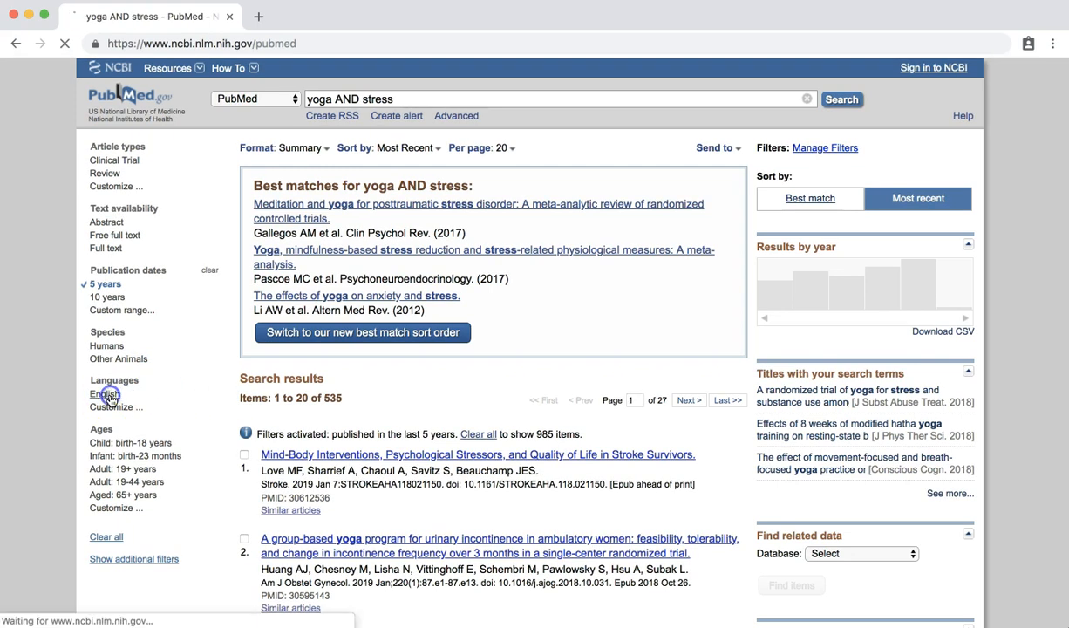
left_click(105, 394)
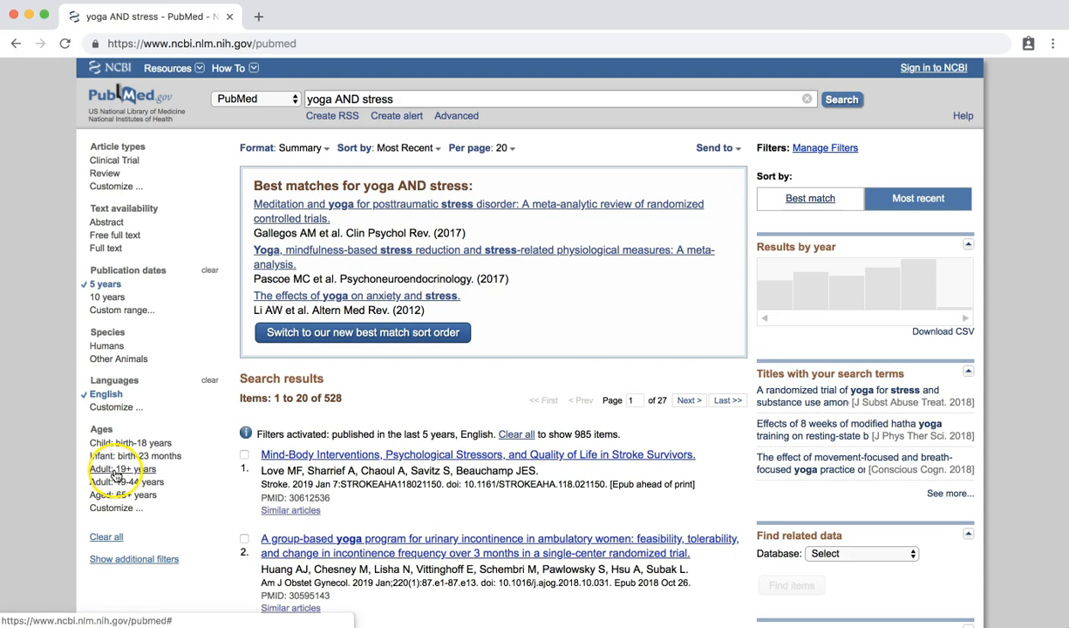
left_click(122, 469)
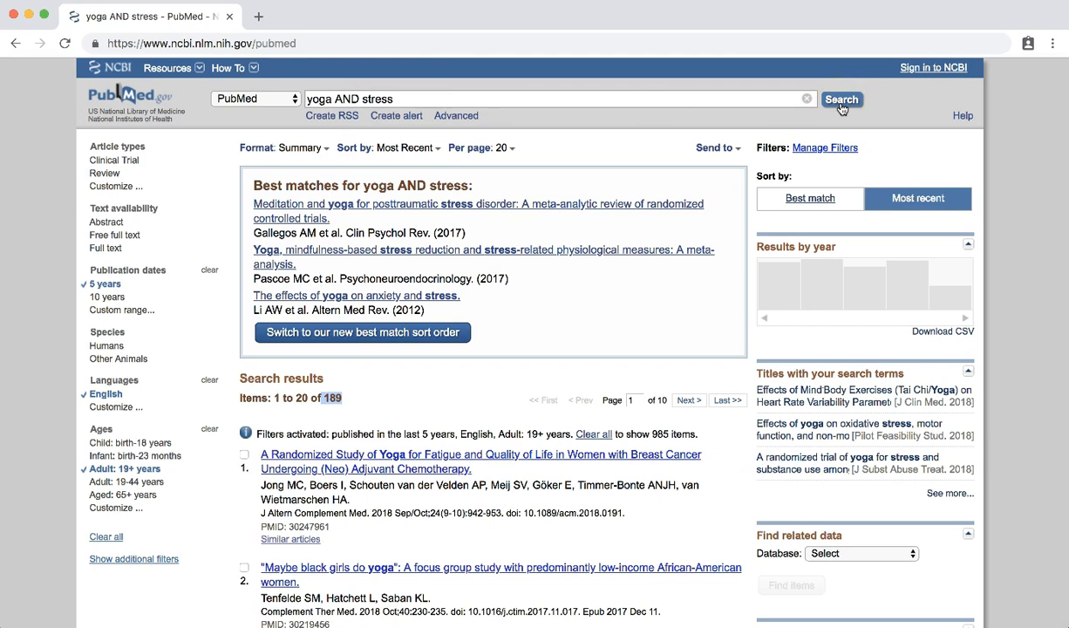
mouse_move(321, 153)
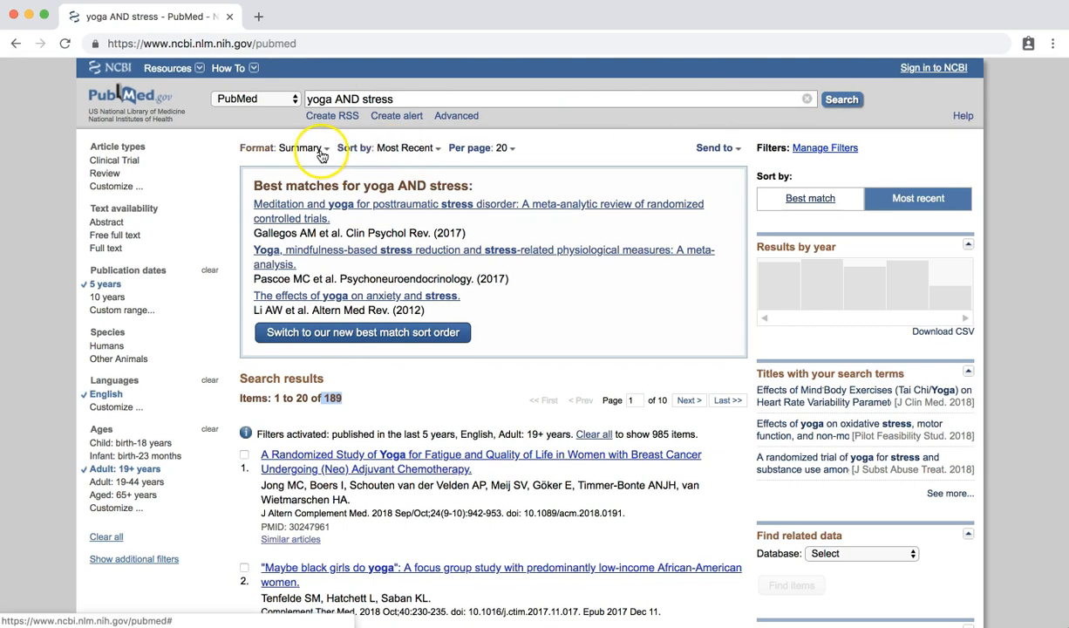
mouse_move(197, 200)
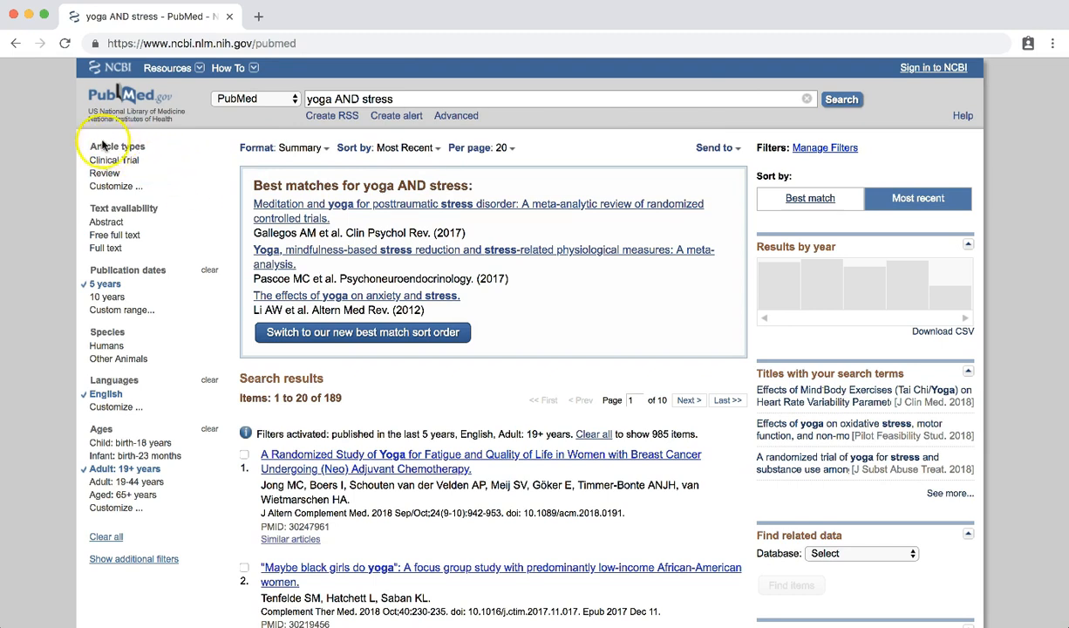
Step: Add Randomized Controlled Trial and Systematic Reviews to the available article-type filters
left_click(115, 186)
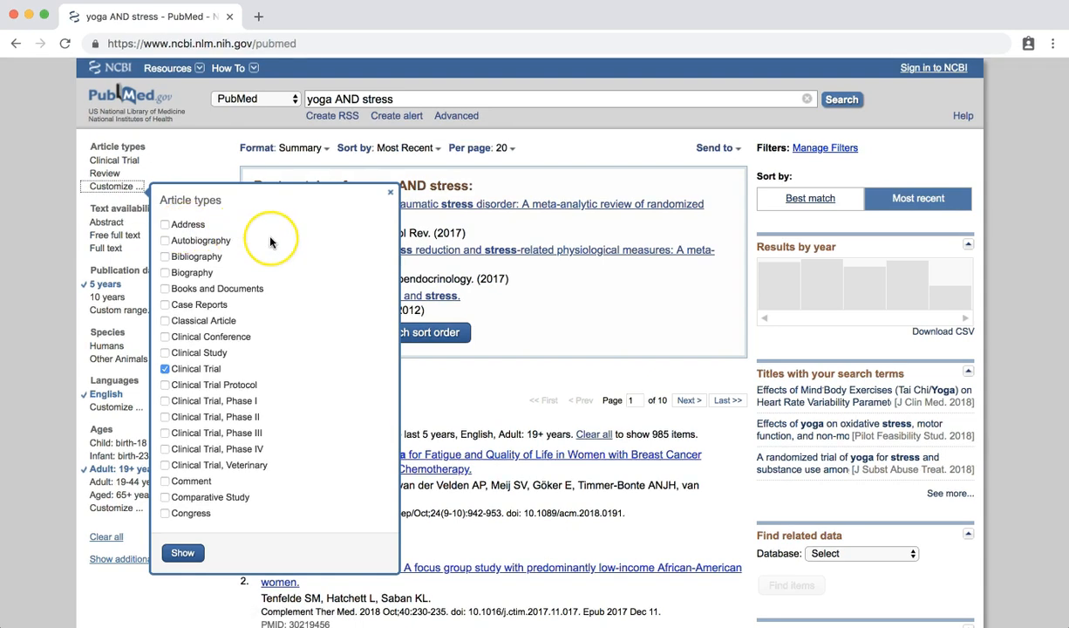
scroll("down", 3)
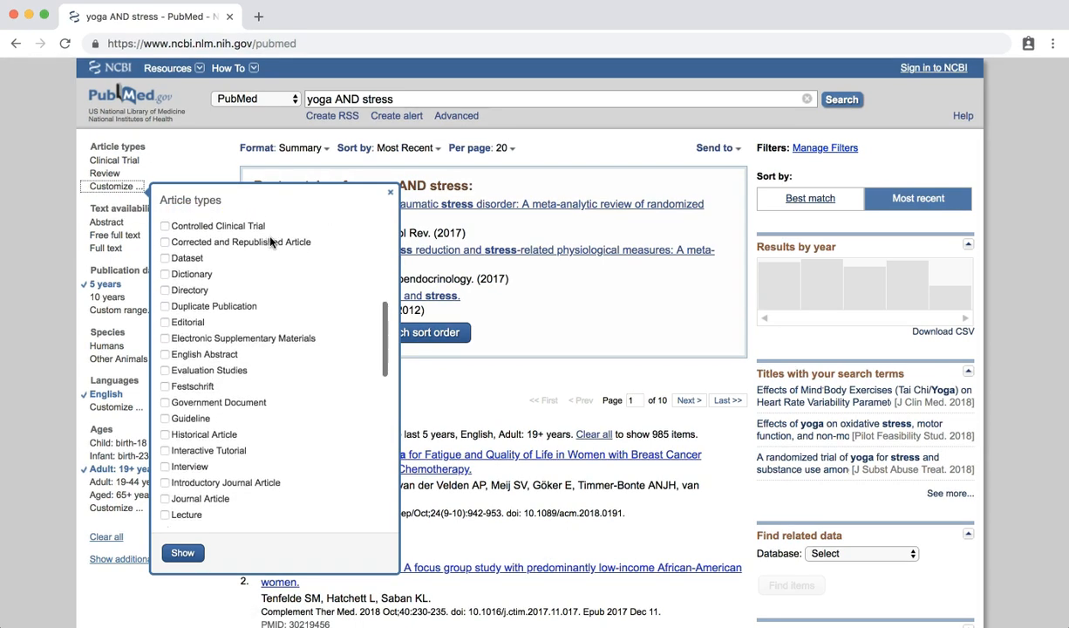
scroll("down", 3)
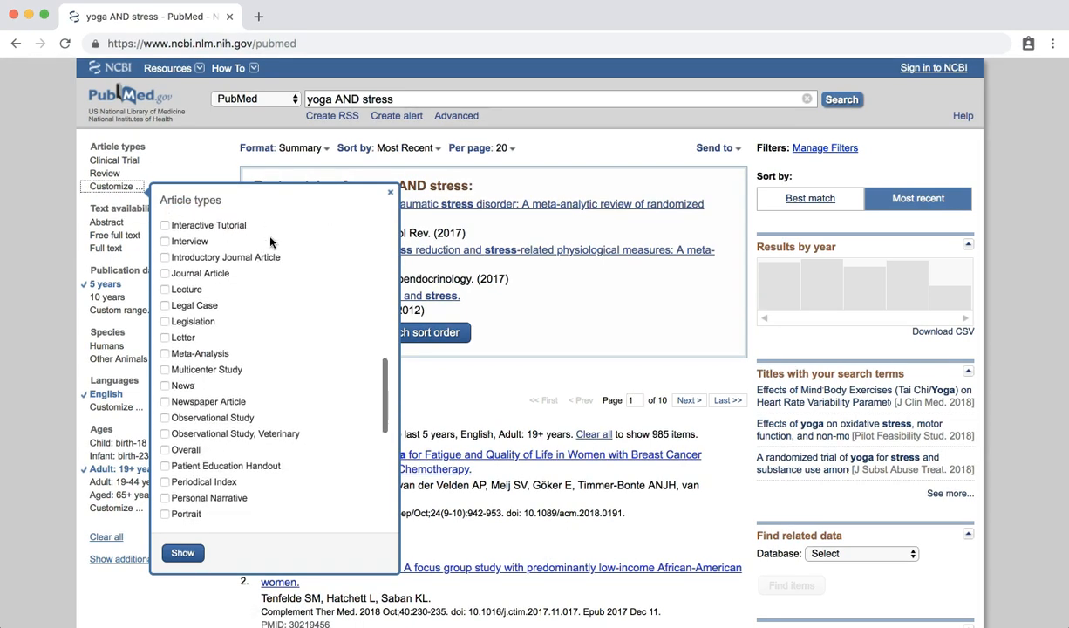
scroll("down", 3)
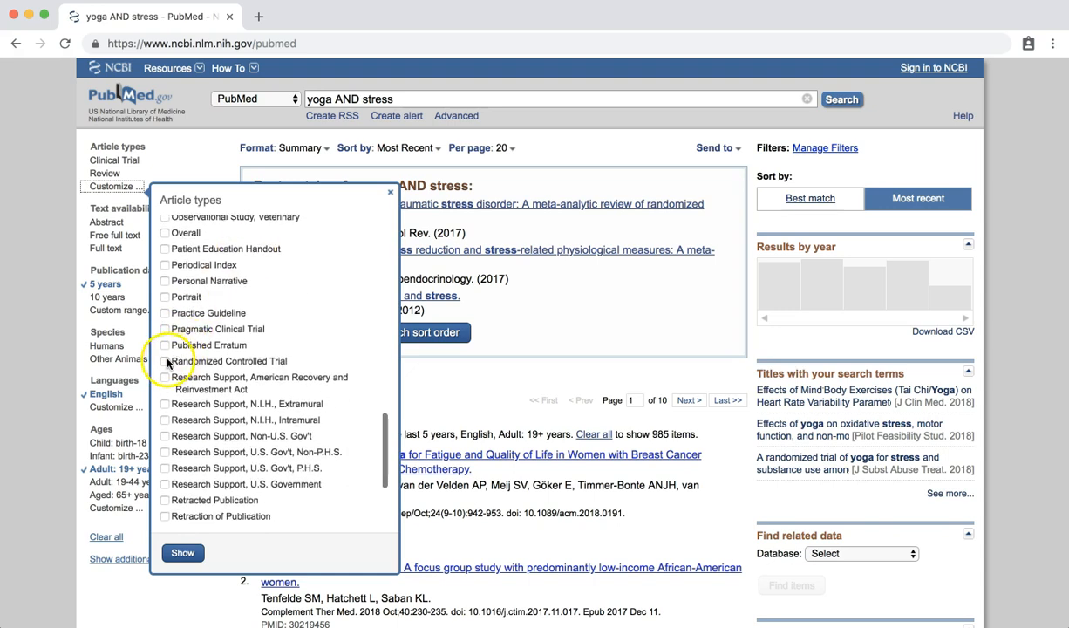
left_click(165, 361)
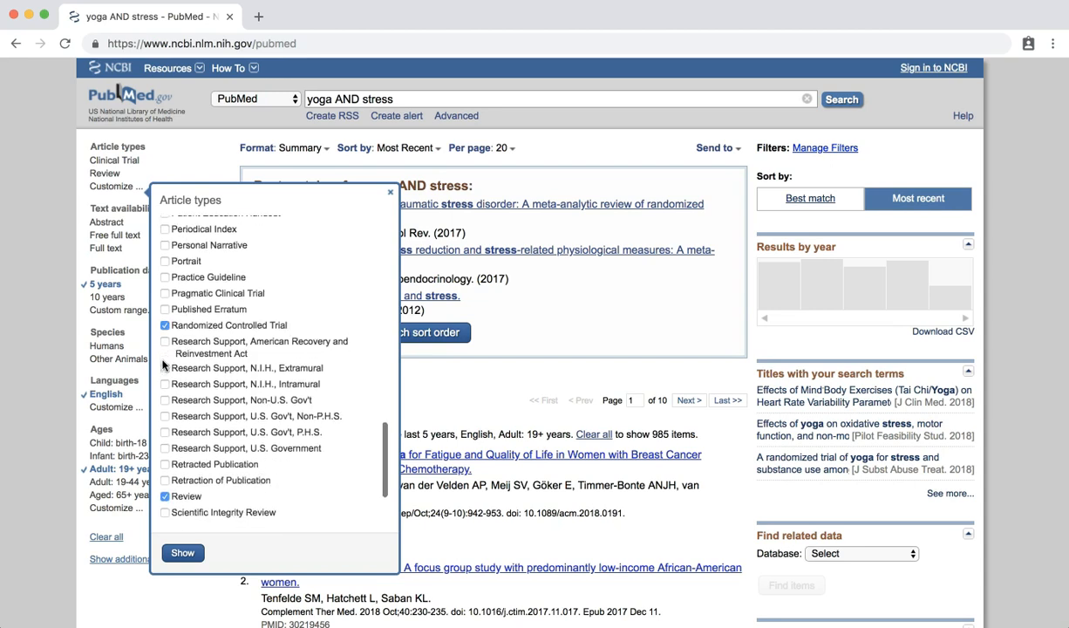
scroll("down", 3)
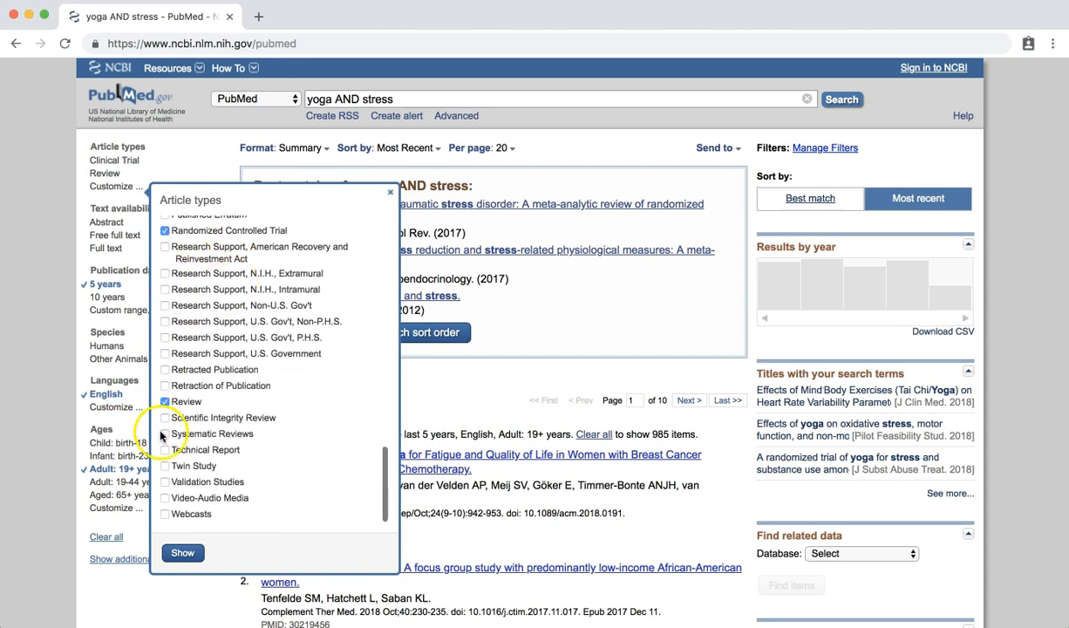
left_click(183, 552)
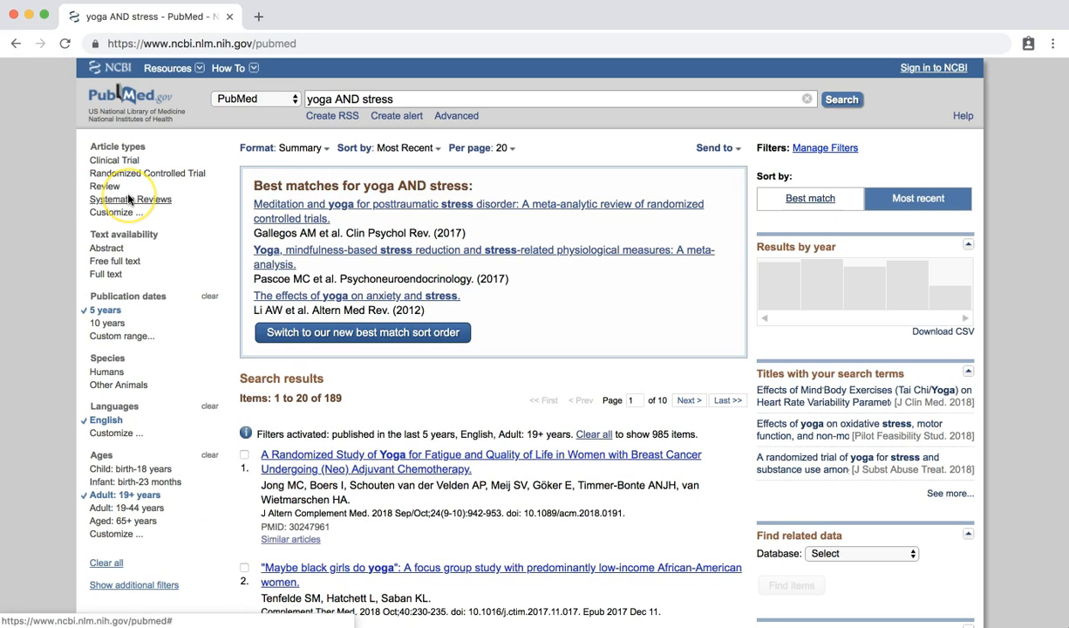
Step: Apply the Systematic Reviews and Randomized Controlled Trial filters, cutting results to 82
left_click(129, 199)
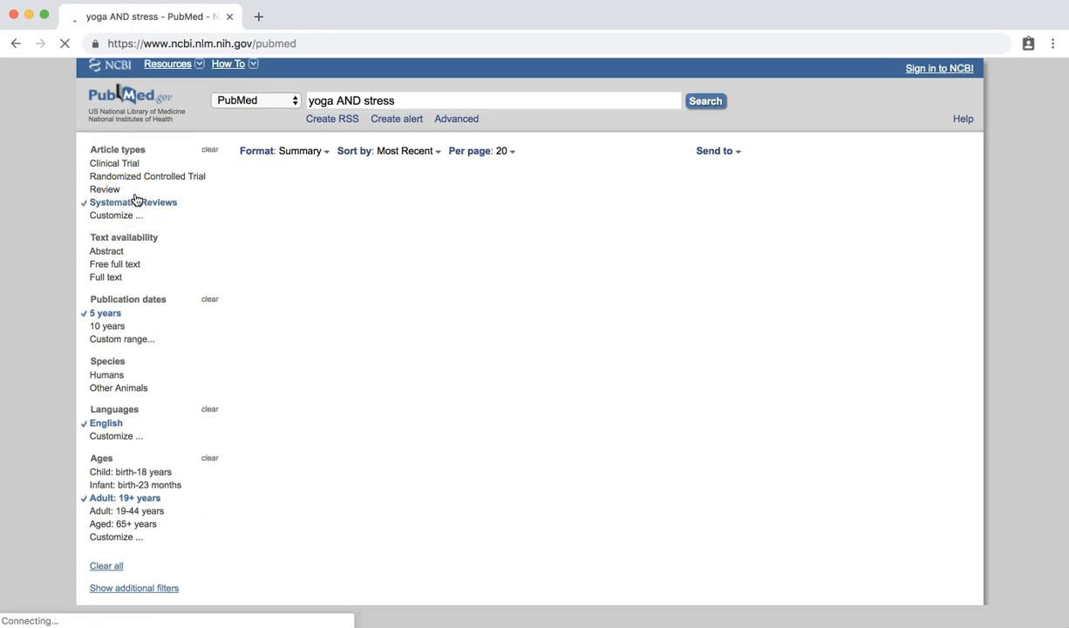
left_click(705, 101)
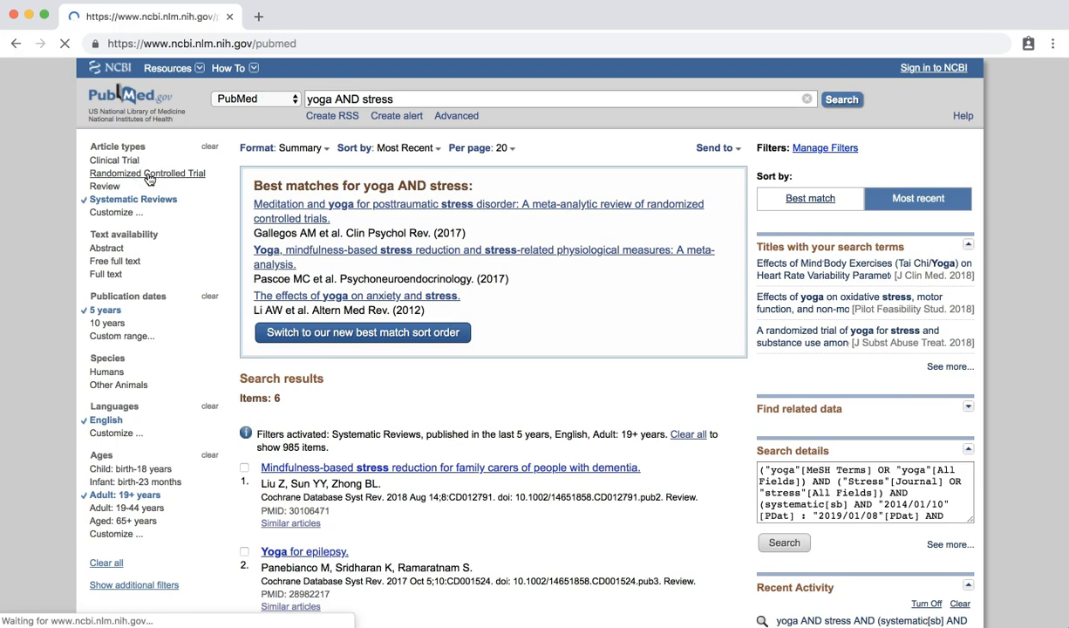
left_click(148, 173)
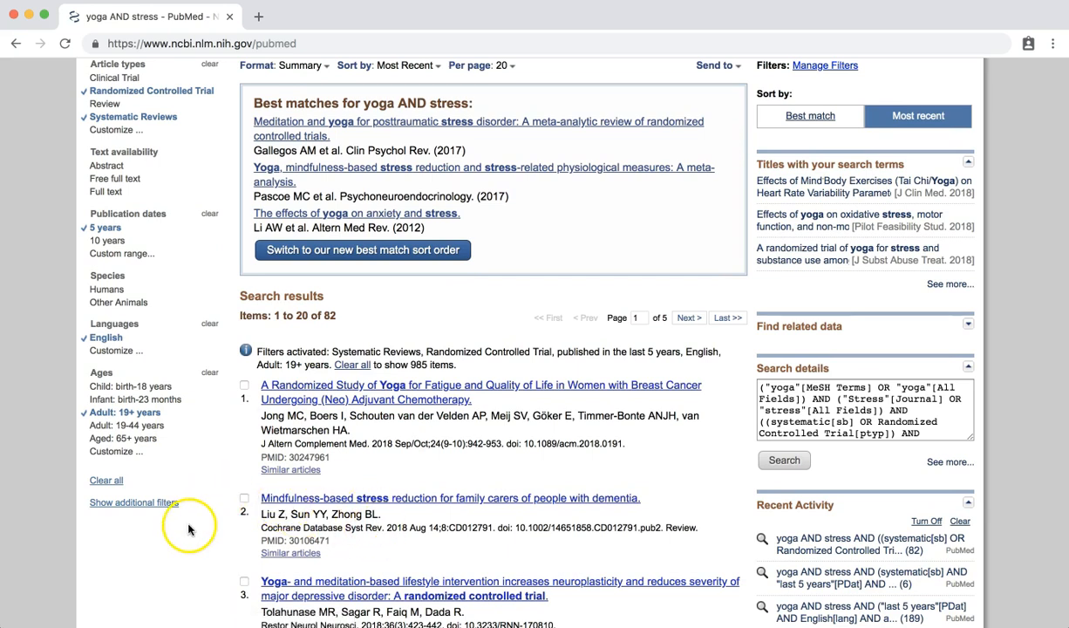
Step: With three citations checked, view the Send to destination choices and dismiss them
scroll("down", 3)
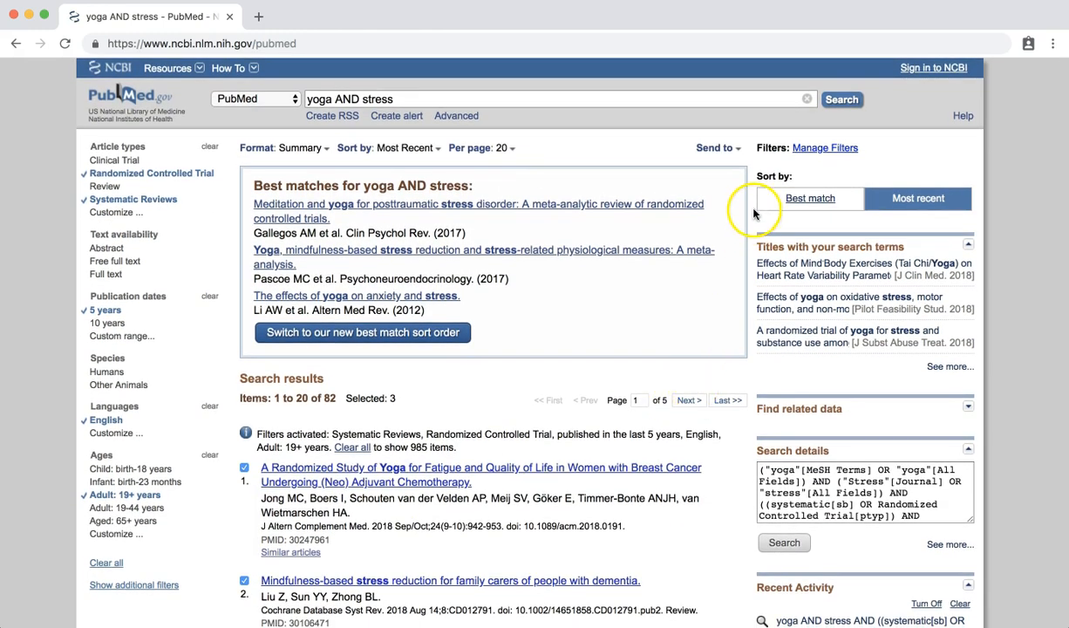
left_click(715, 148)
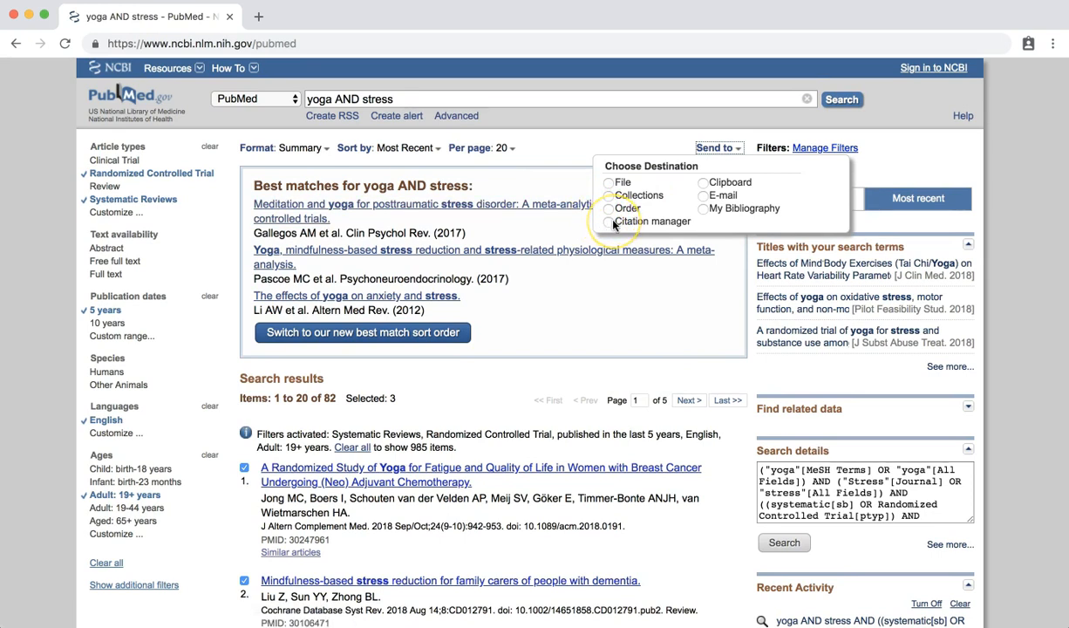
mouse_move(706, 200)
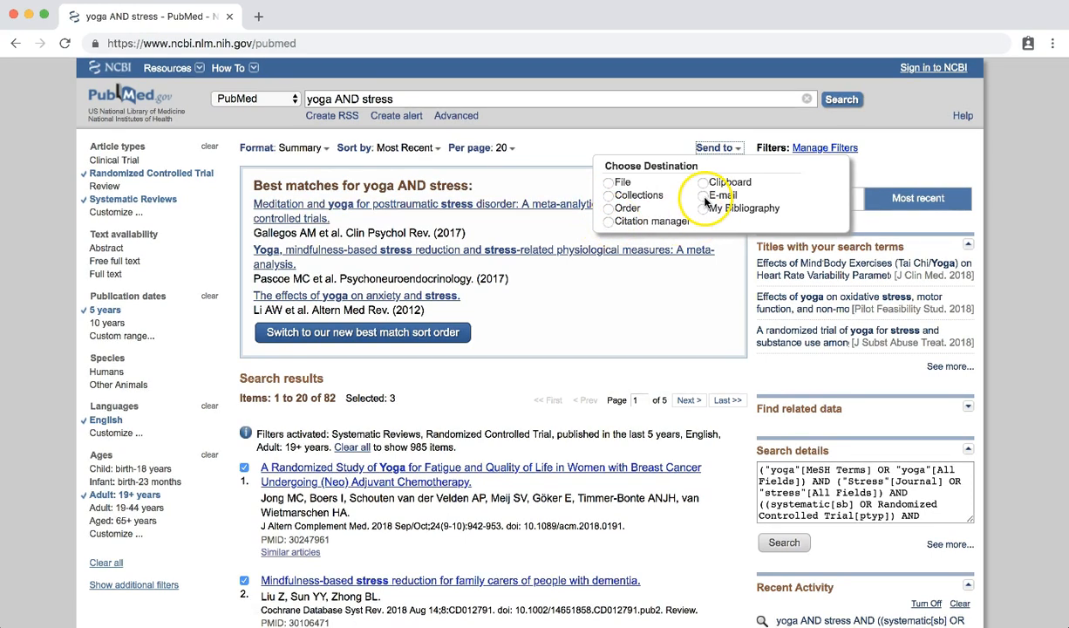
left_click(718, 147)
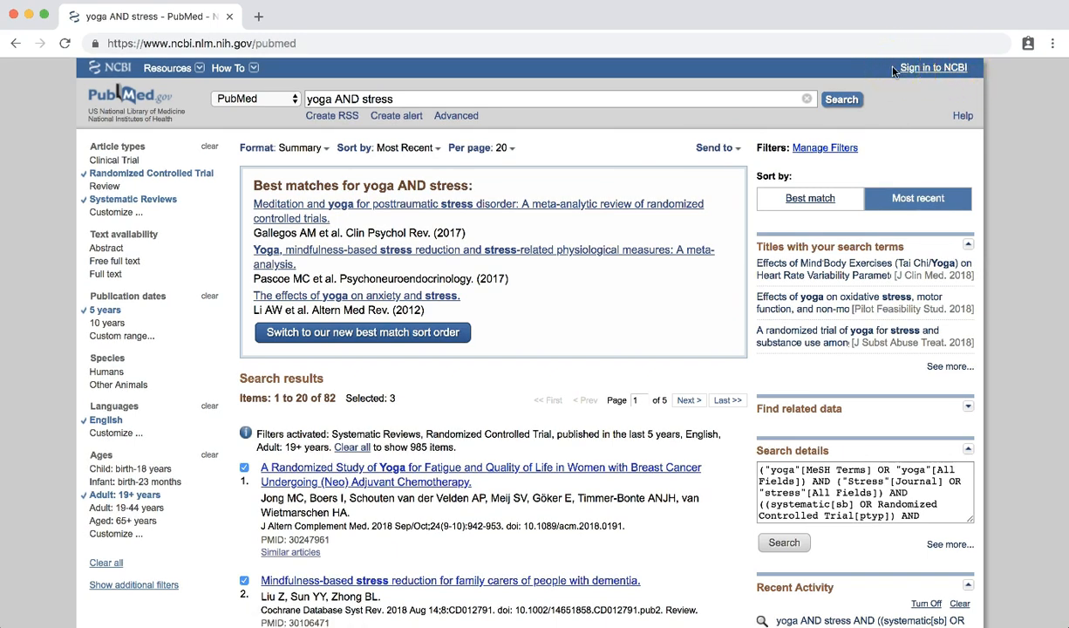
mouse_move(741, 225)
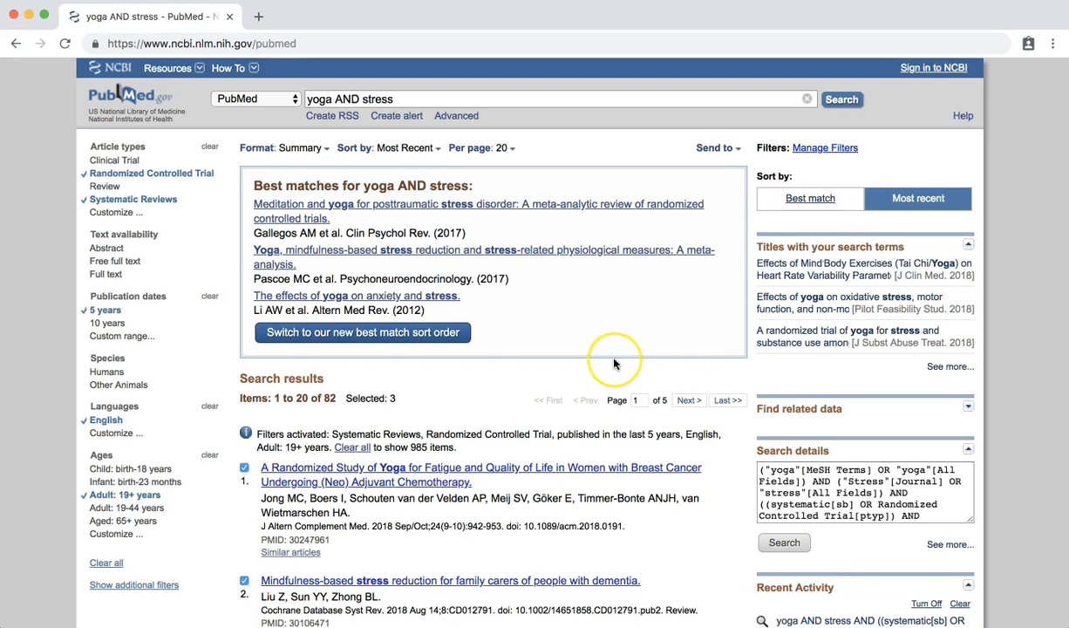
mouse_move(712, 448)
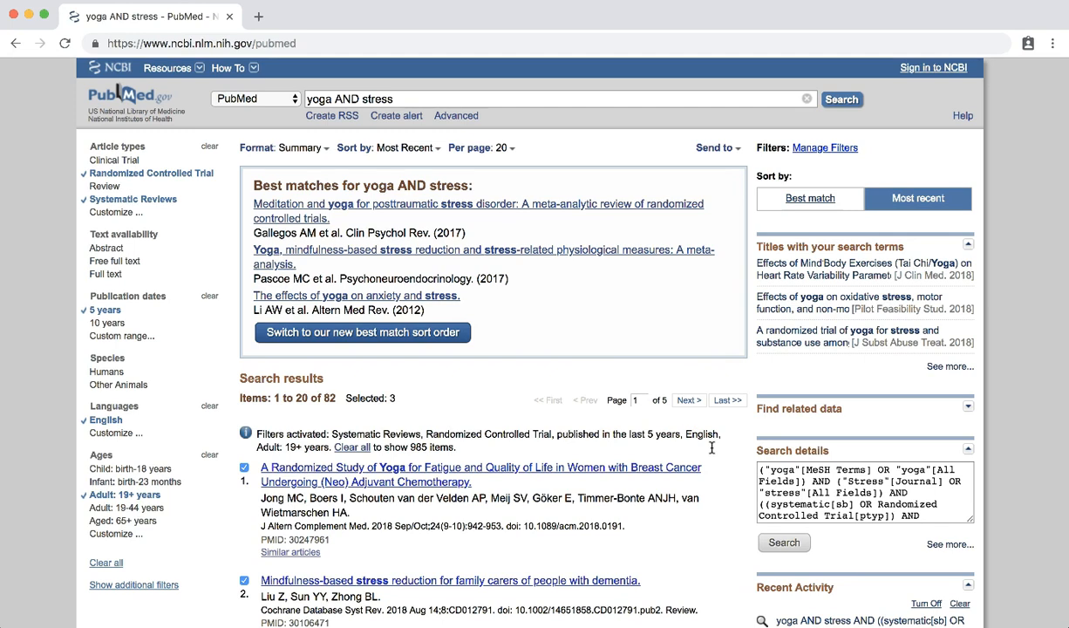
Step: Go back to the PubMed home page via the logo, keeping all active filters
left_click(128, 96)
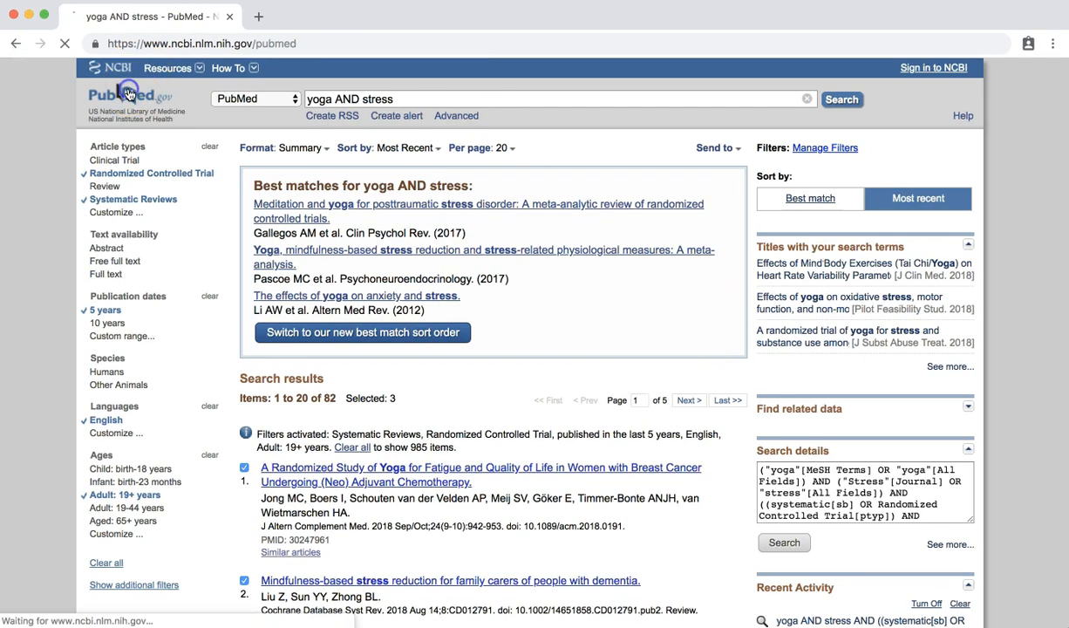
left_click(129, 94)
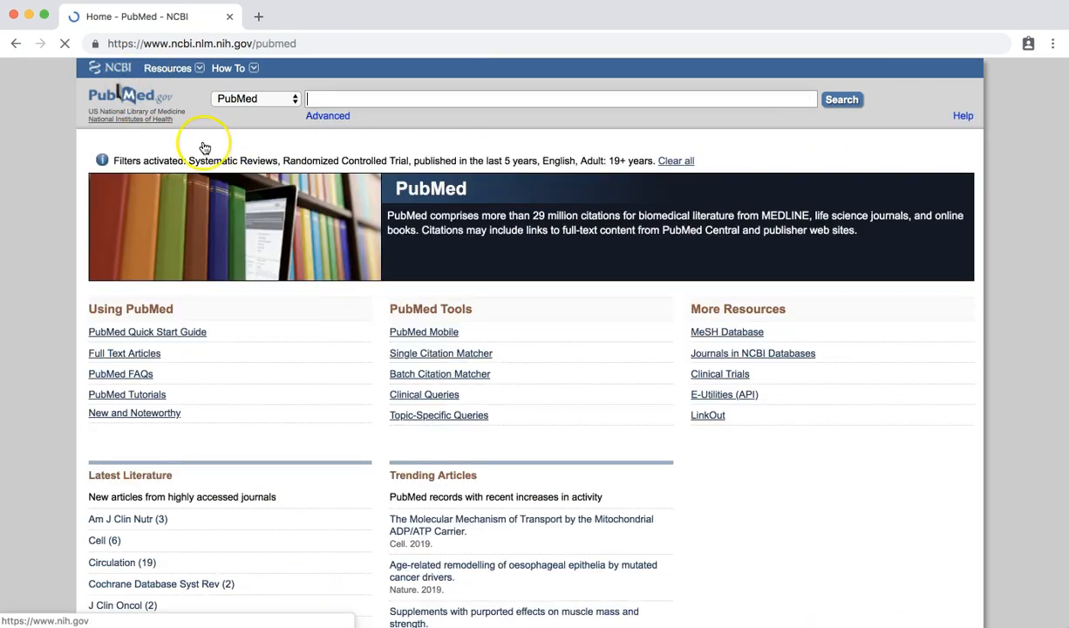